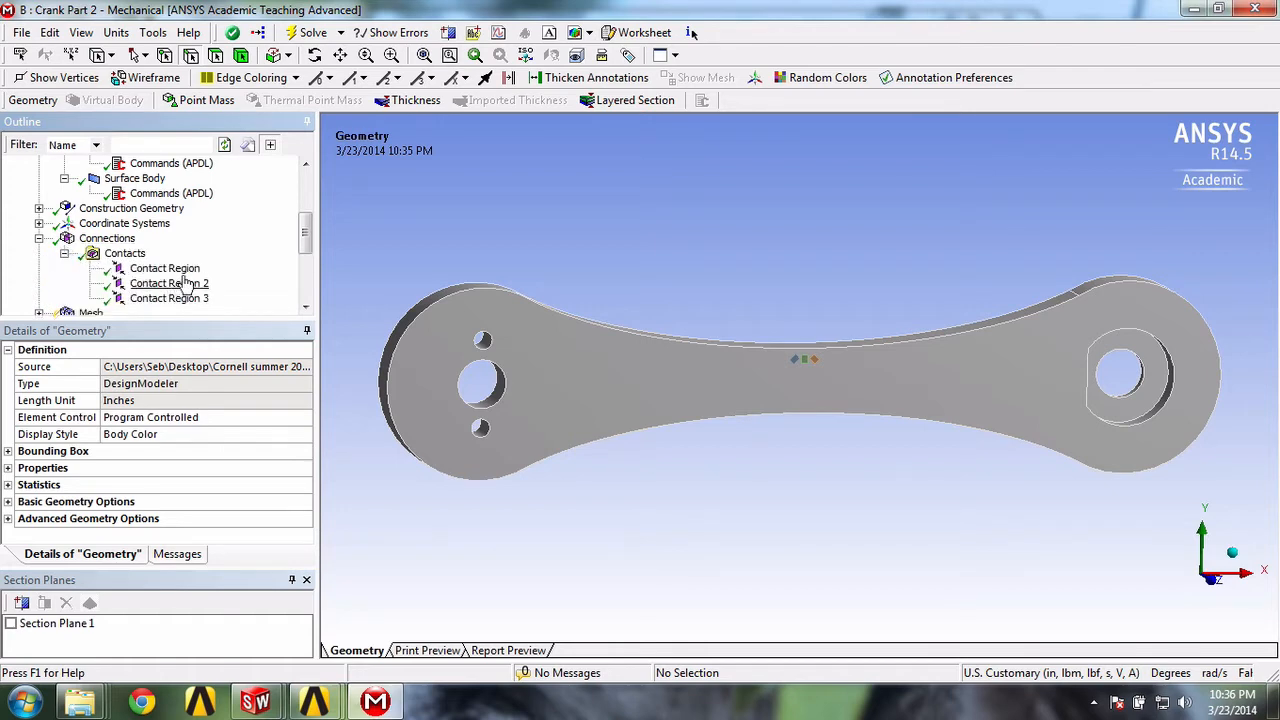
Show the details of the first Contact Region bonding the crank face to the surface body
{"action": "left_click", "coordinate": [164, 268]}
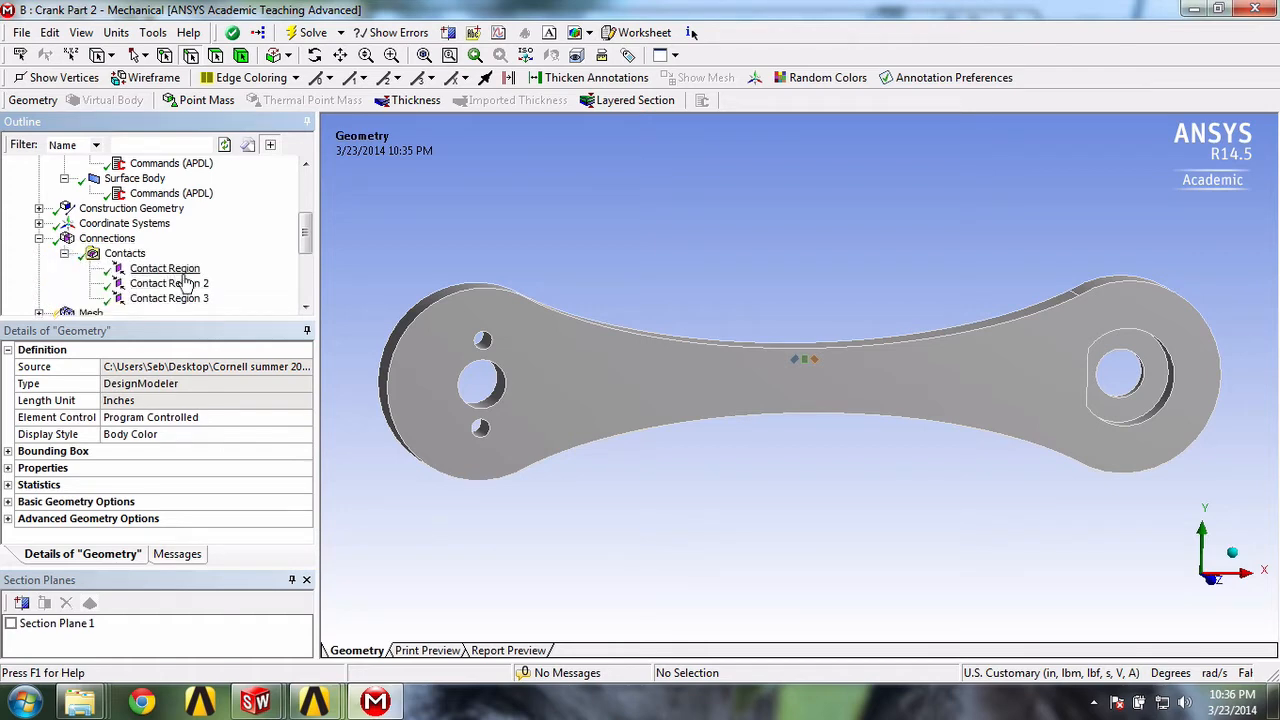
{"action": "left_click", "coordinate": [164, 268]}
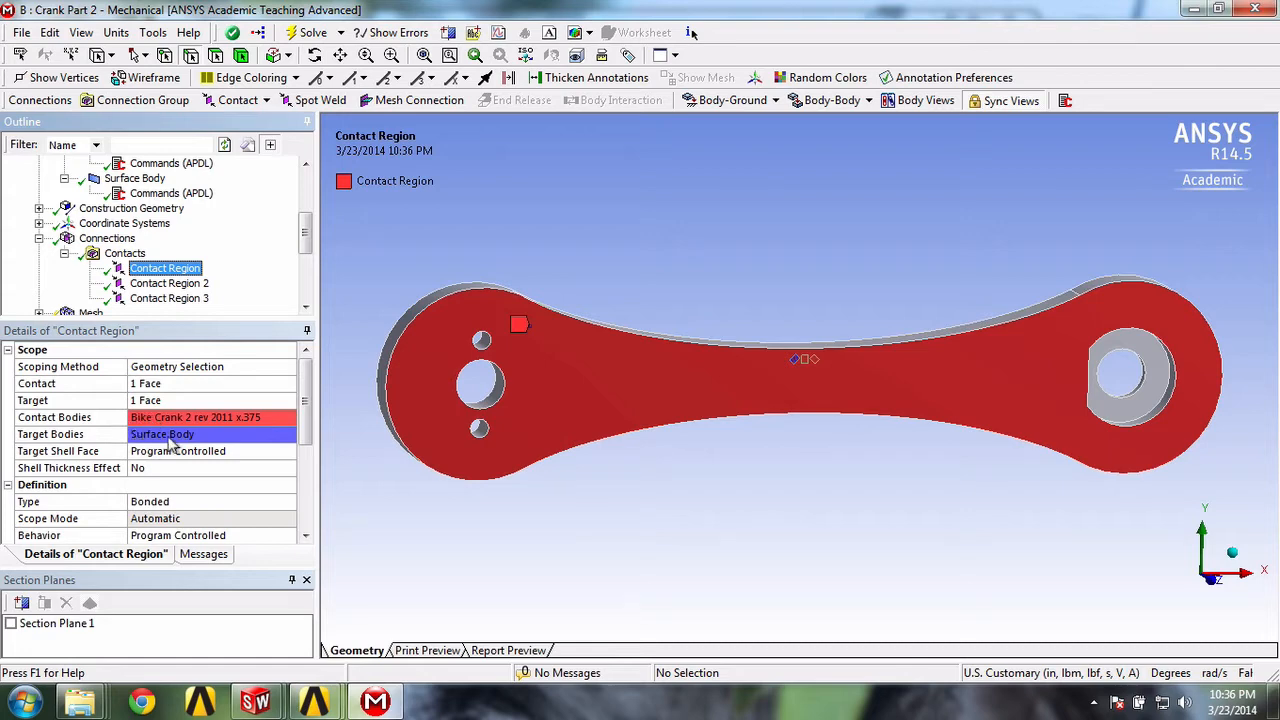
{"action": "left_click", "coordinate": [168, 298]}
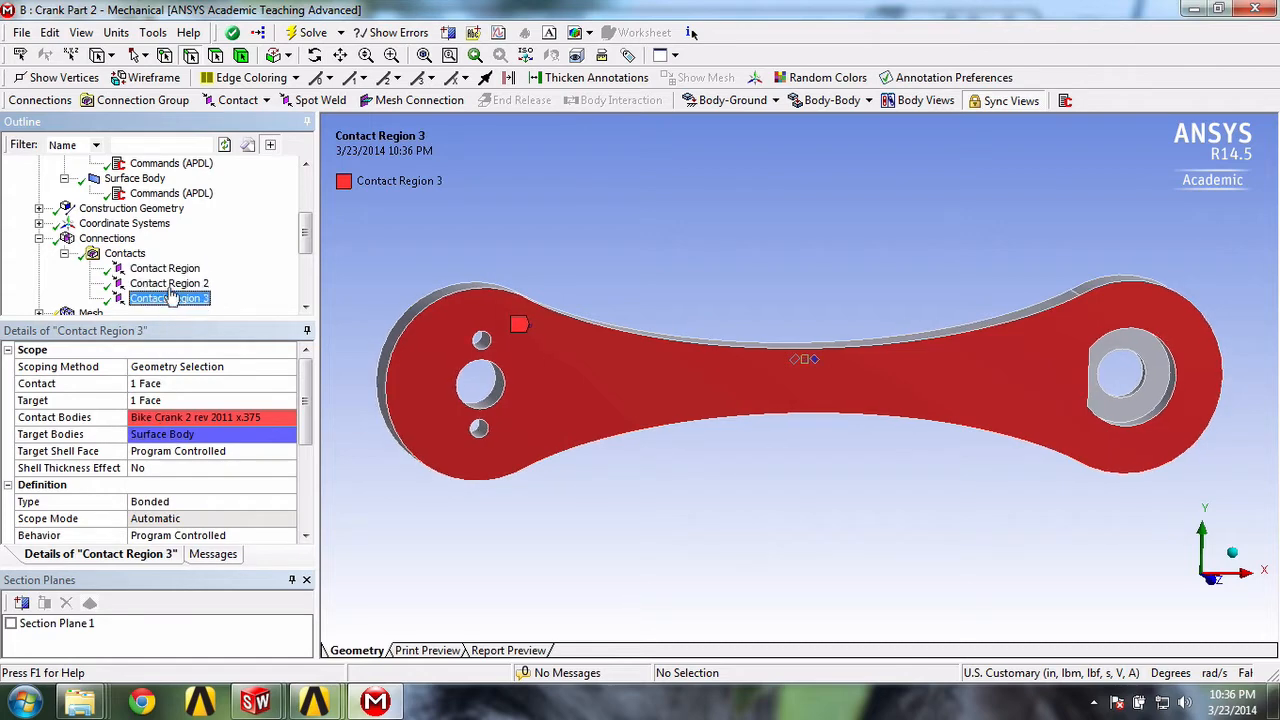
{"action": "left_click", "coordinate": [164, 268]}
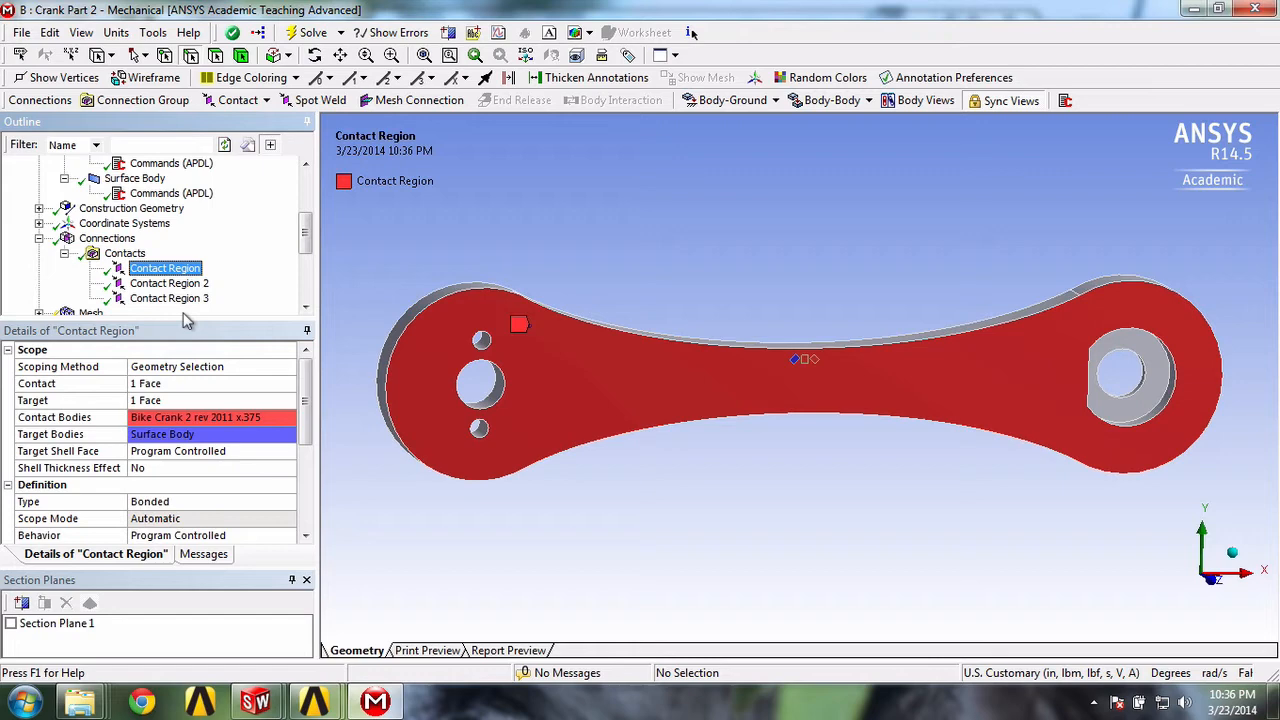
{"action": "mouse_move", "coordinate": [188, 318]}
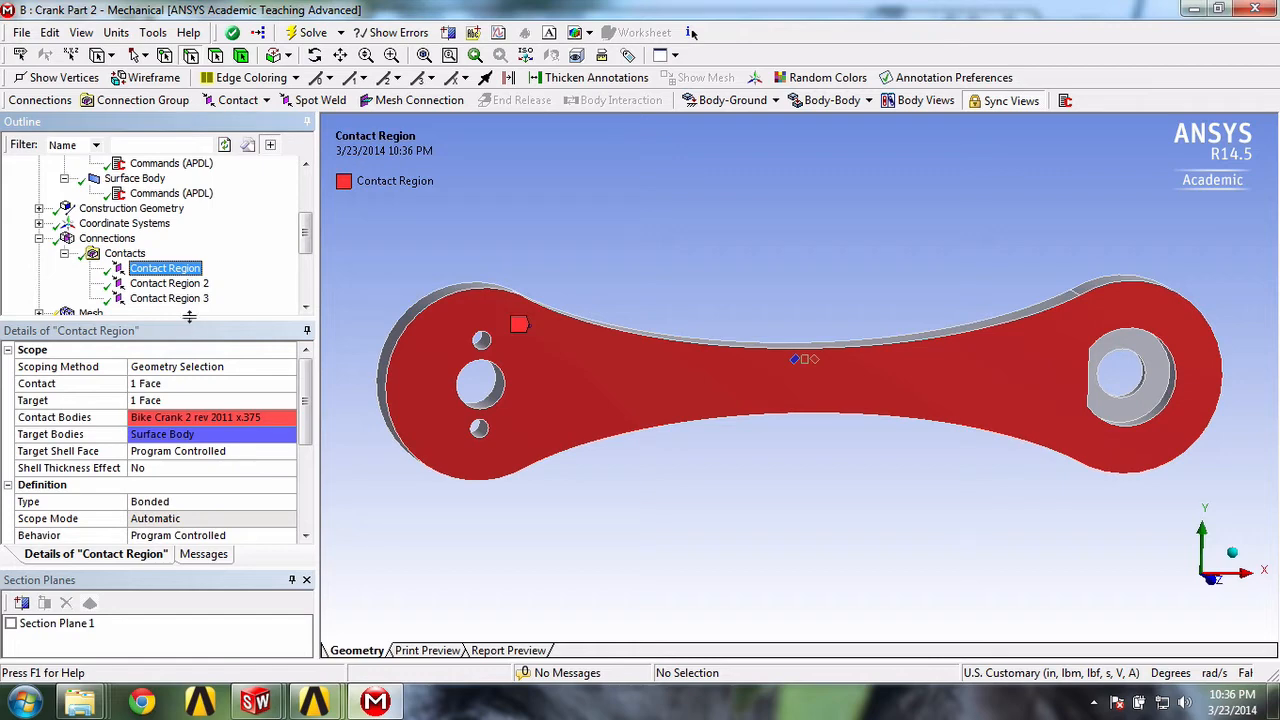
{"action": "left_click", "coordinate": [918, 100]}
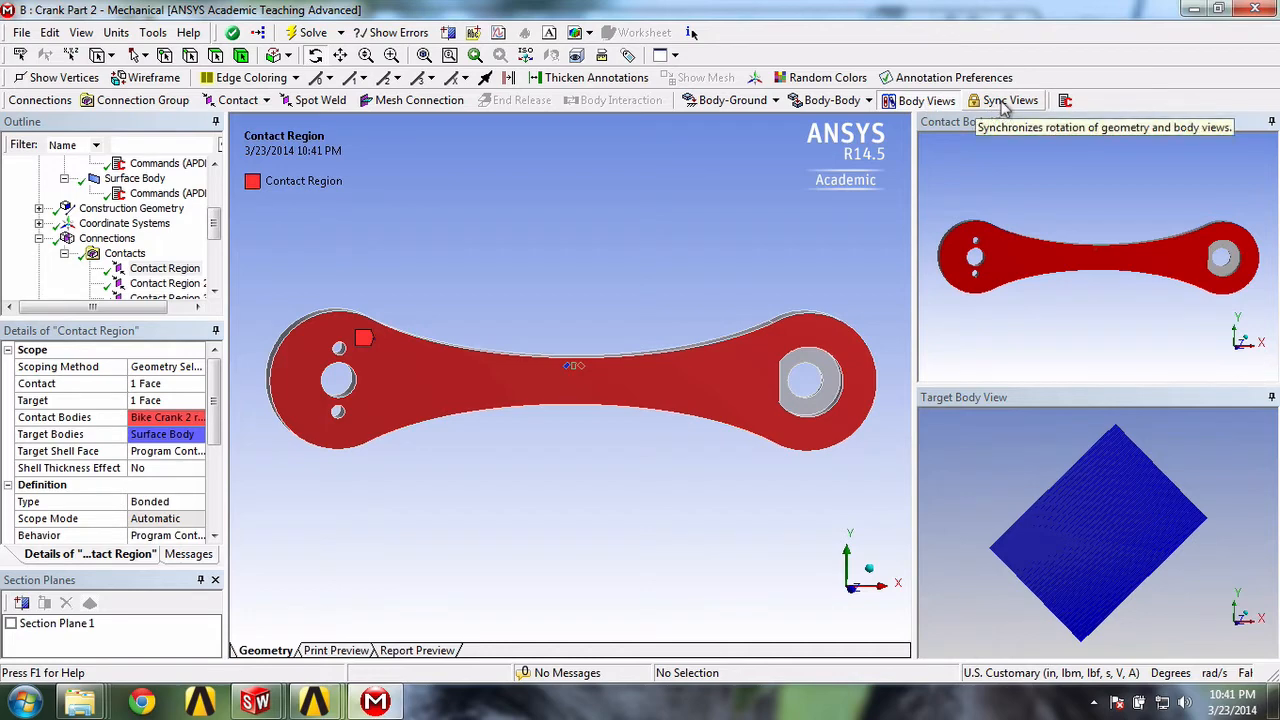
{"action": "mouse_move", "coordinate": [1010, 100]}
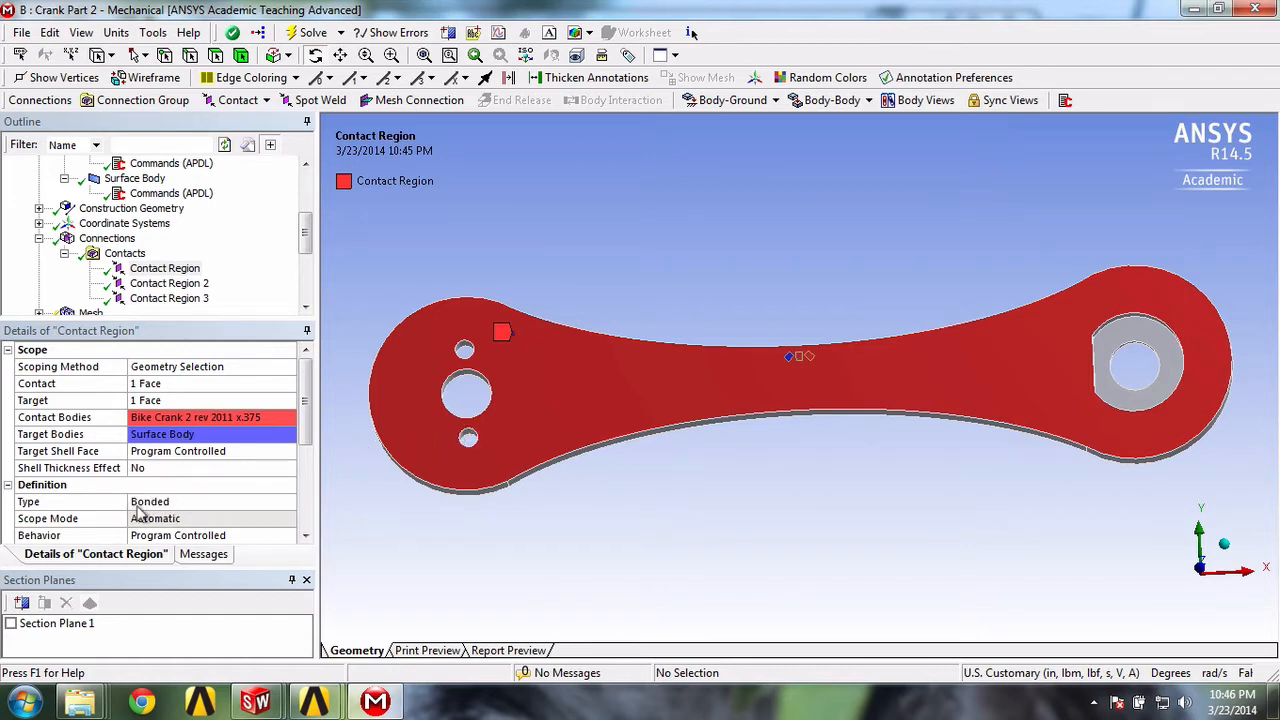
{"action": "mouse_move", "coordinate": [178, 390]}
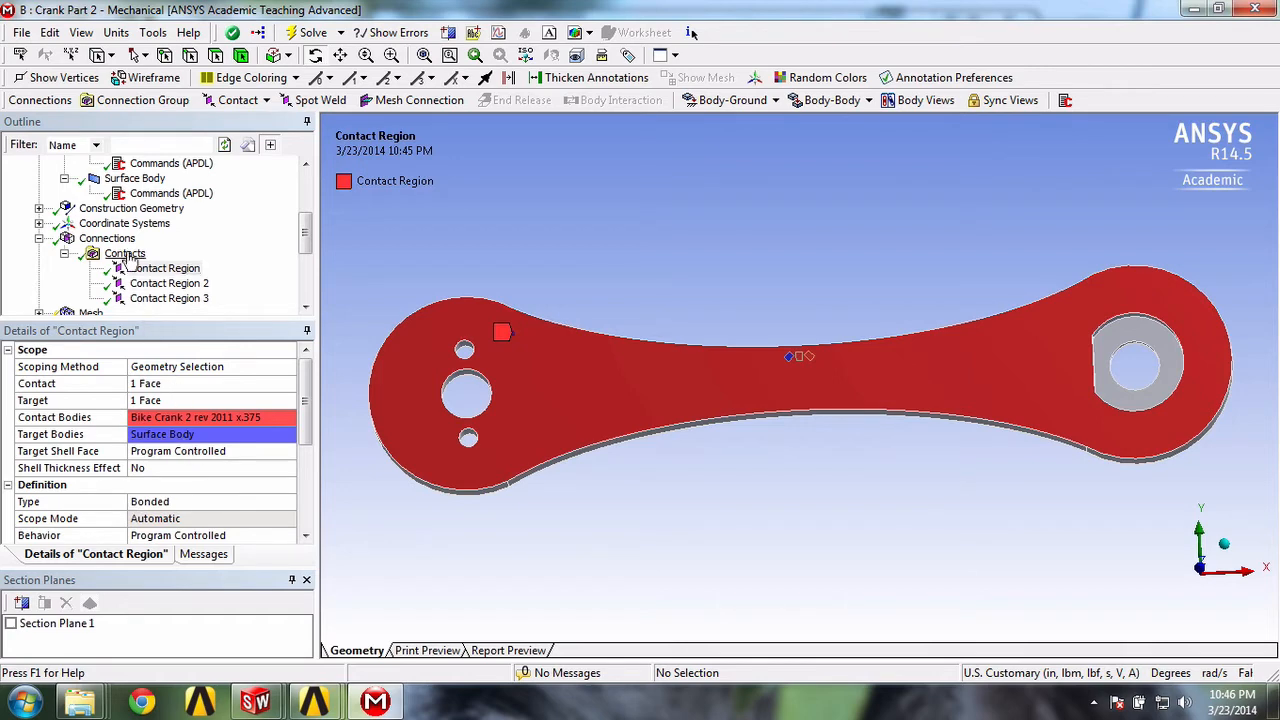
Delete the Contacts folder with its three contact regions from the Outline
{"action": "right_click", "coordinate": [124, 252]}
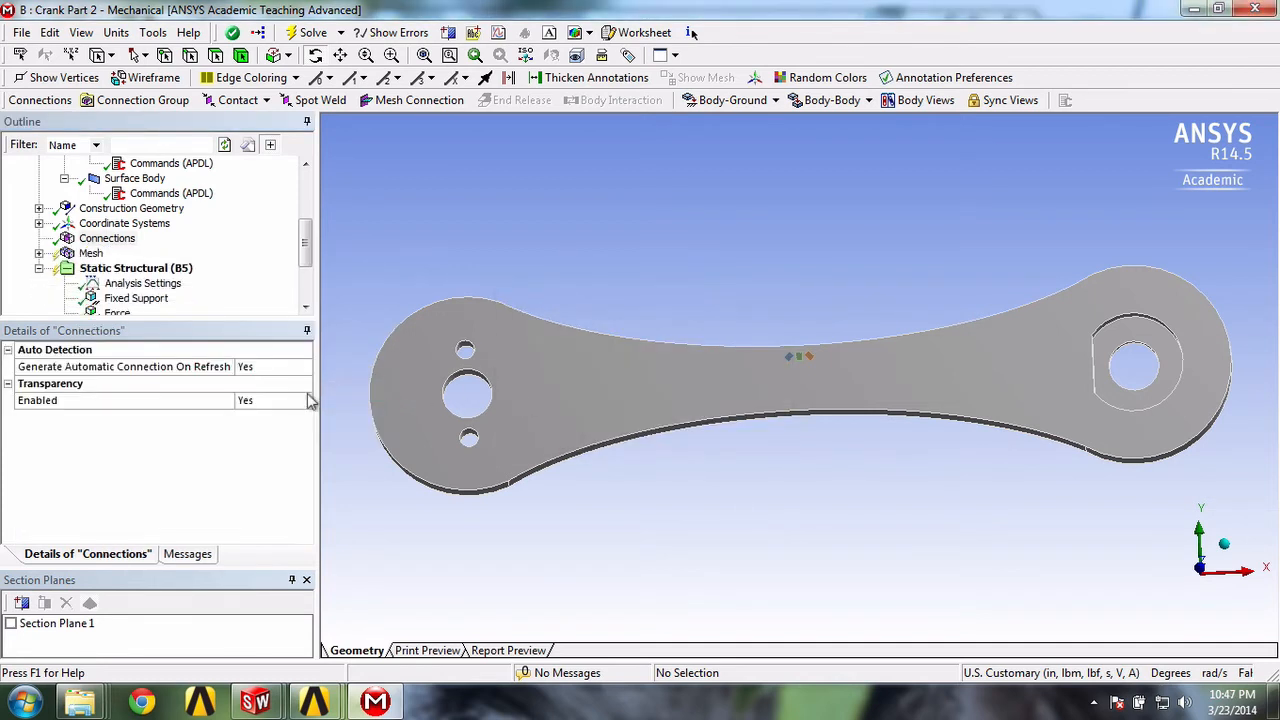
{"action": "mouse_move", "coordinate": [298, 402]}
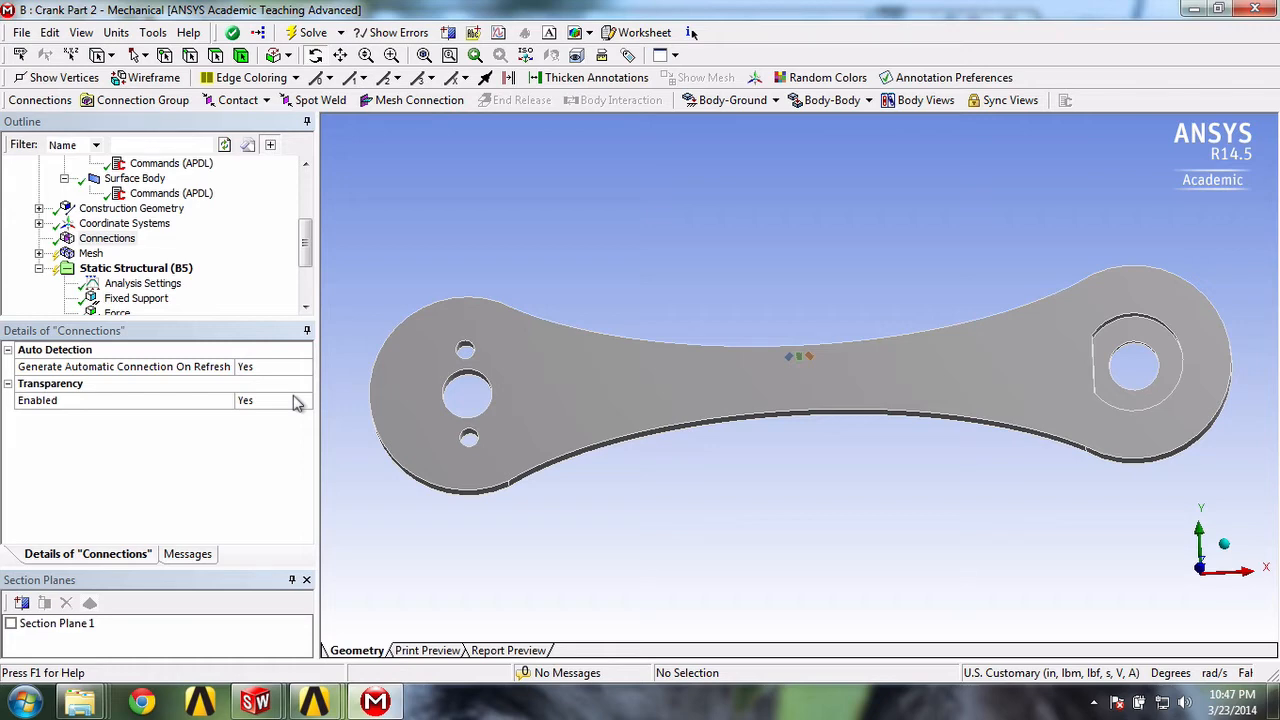
{"action": "mouse_move", "coordinate": [280, 404]}
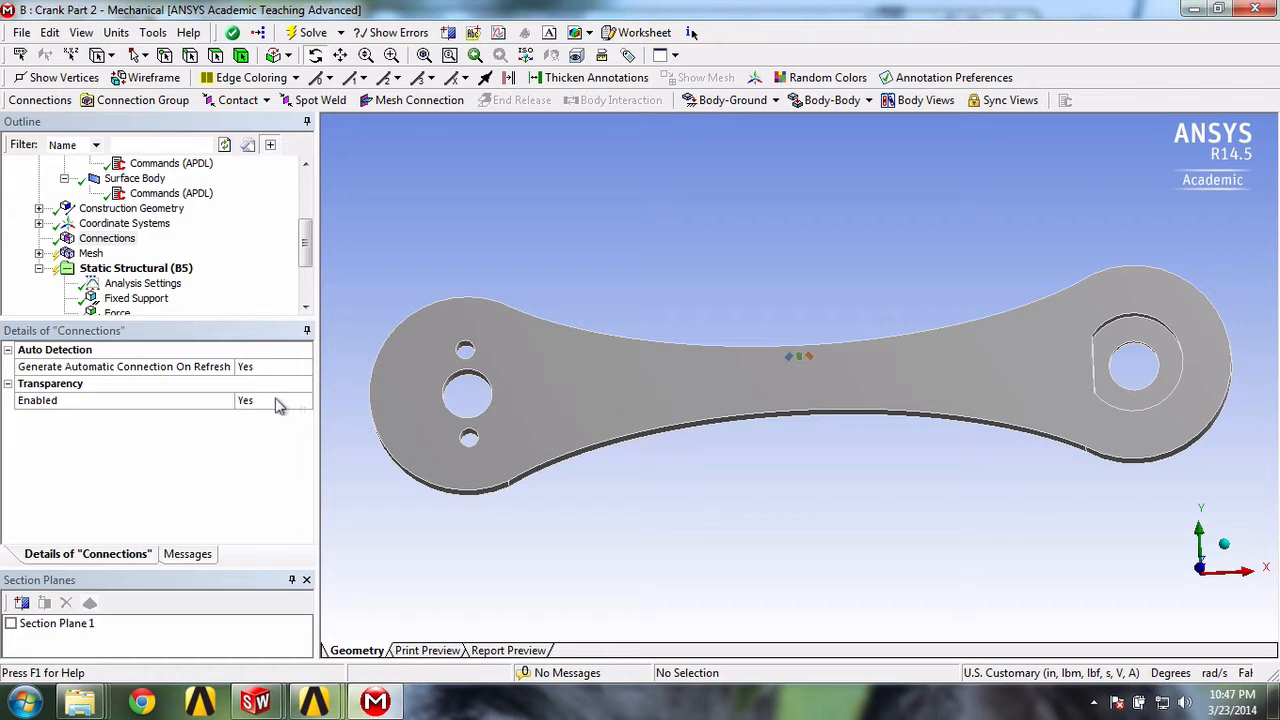
{"action": "mouse_move", "coordinate": [244, 400]}
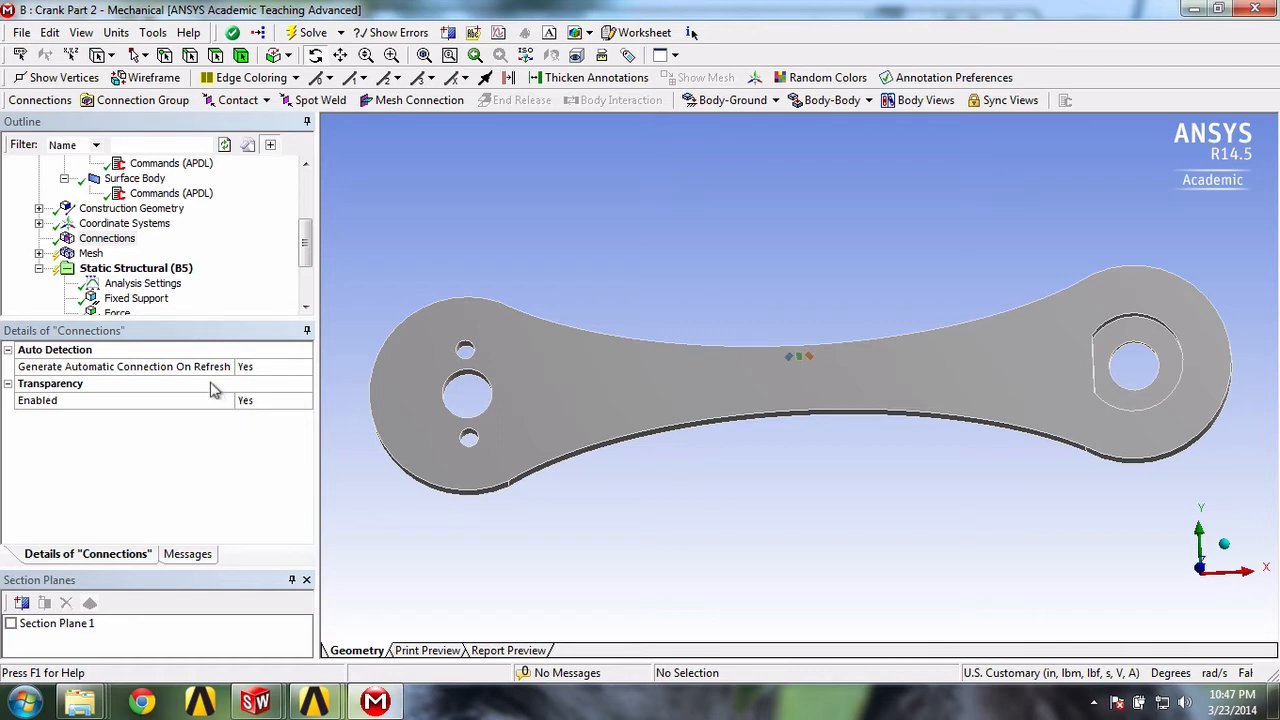
{"action": "mouse_move", "coordinate": [184, 348]}
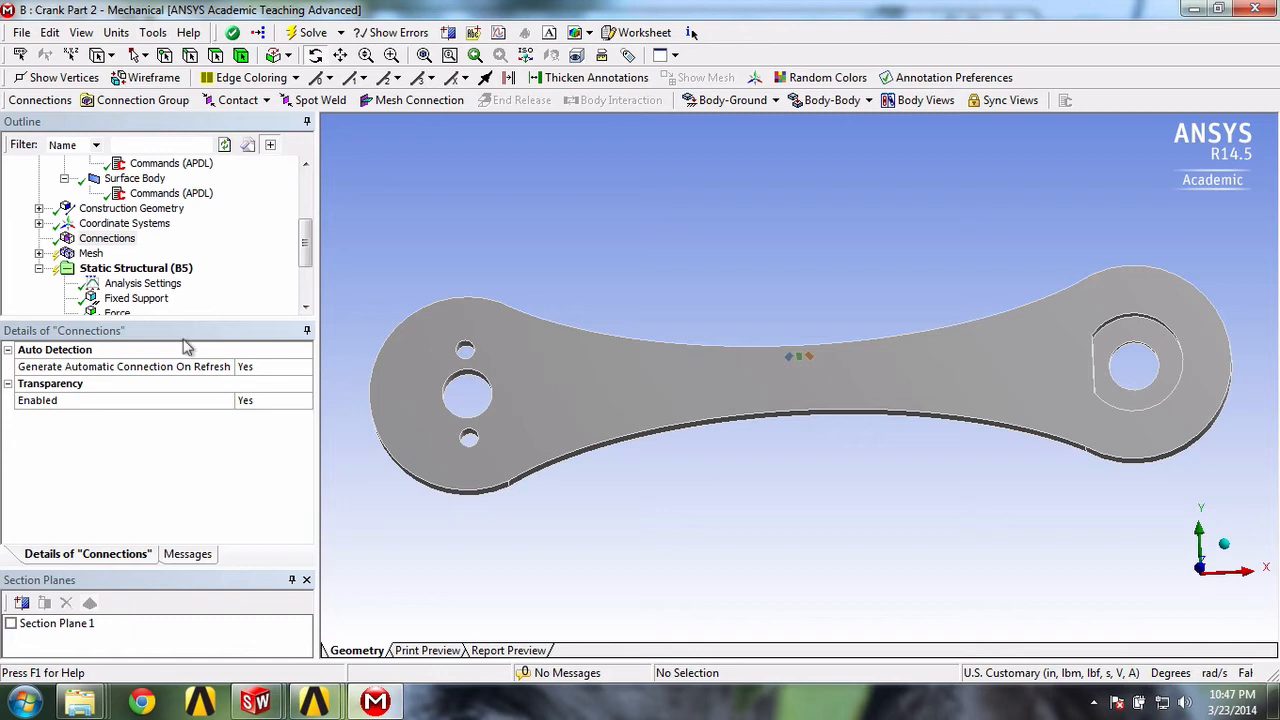
Insert a Connection Group under Connections and create automatic connections from it
{"action": "right_click", "coordinate": [108, 238]}
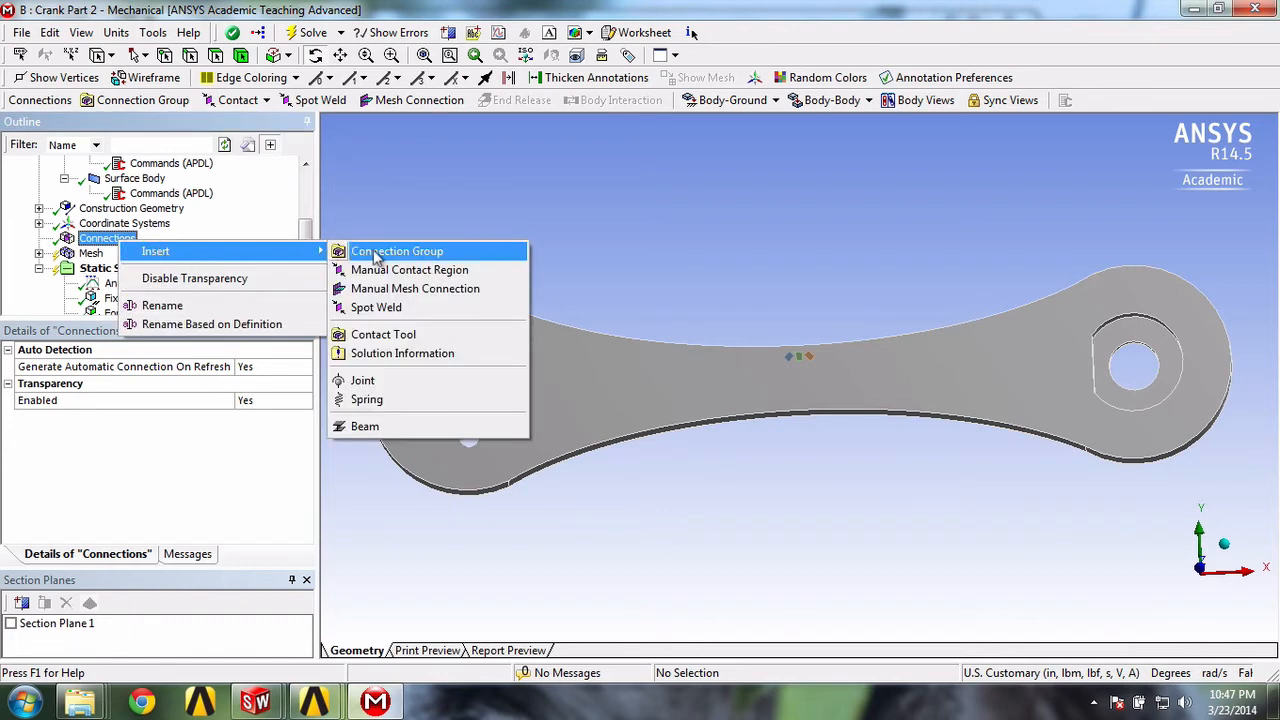
{"action": "left_click", "coordinate": [396, 252]}
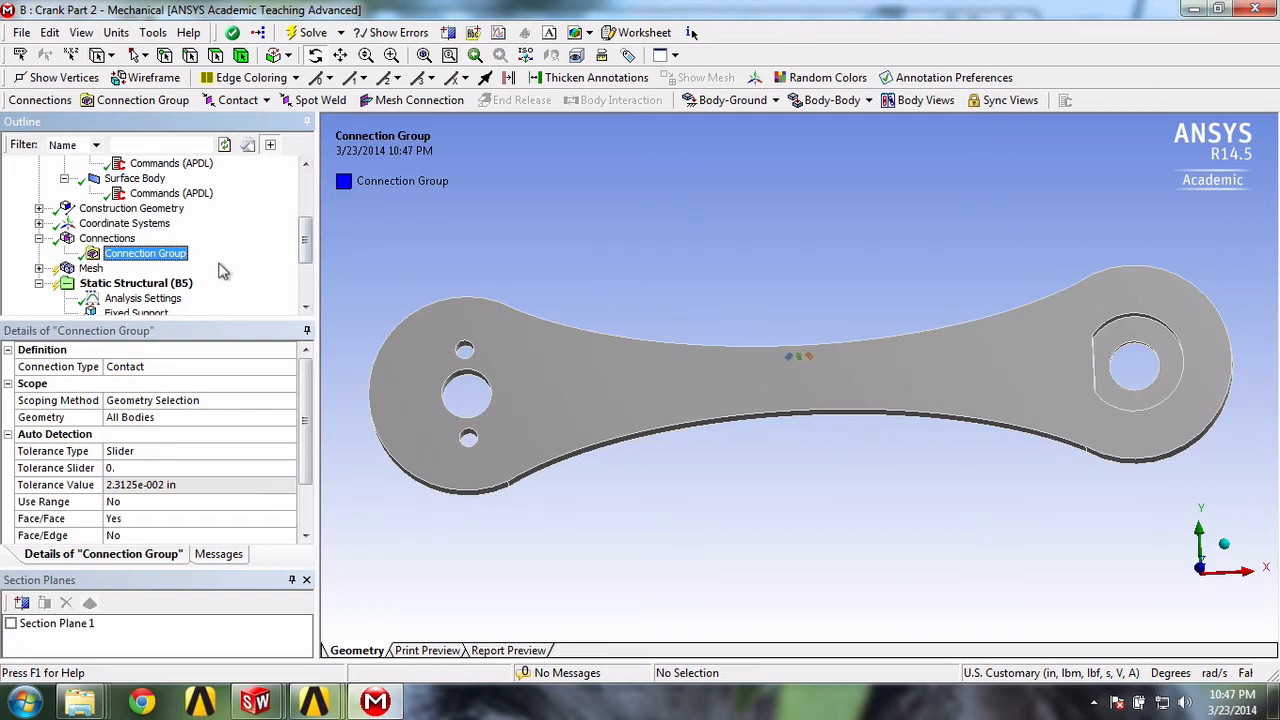
{"action": "right_click", "coordinate": [146, 252]}
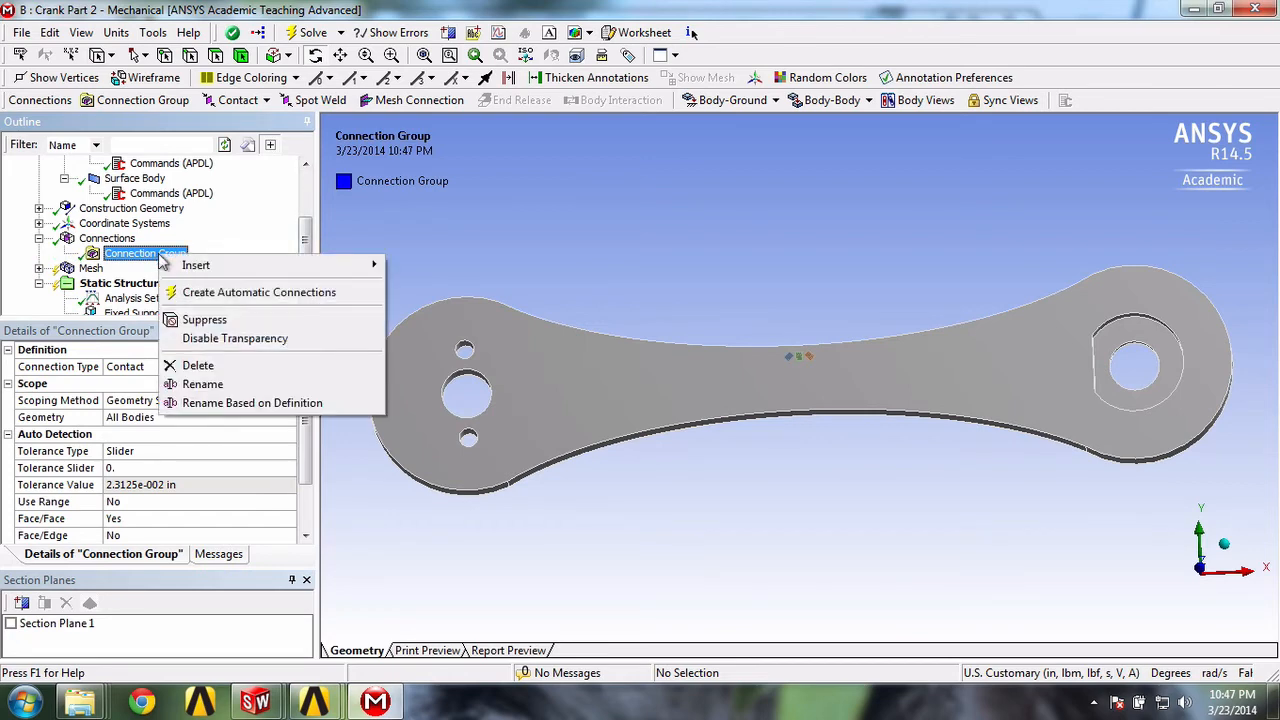
{"action": "mouse_move", "coordinate": [260, 292]}
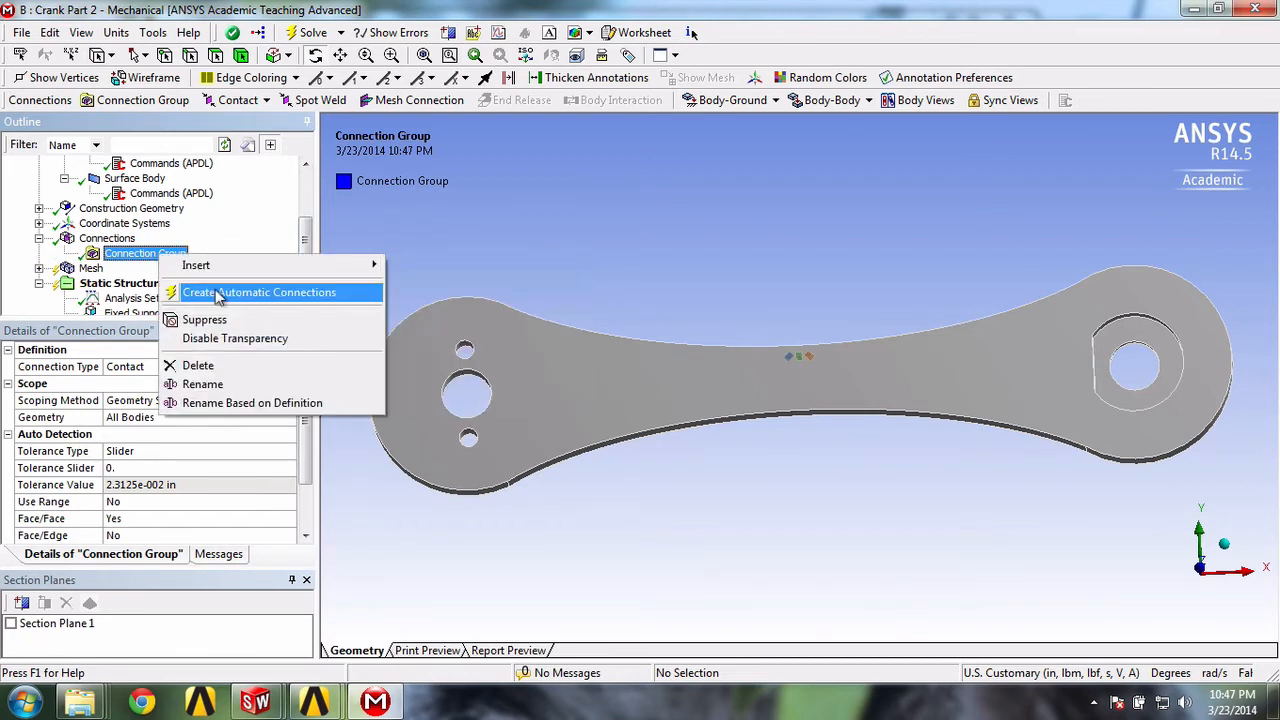
{"action": "left_click", "coordinate": [260, 292]}
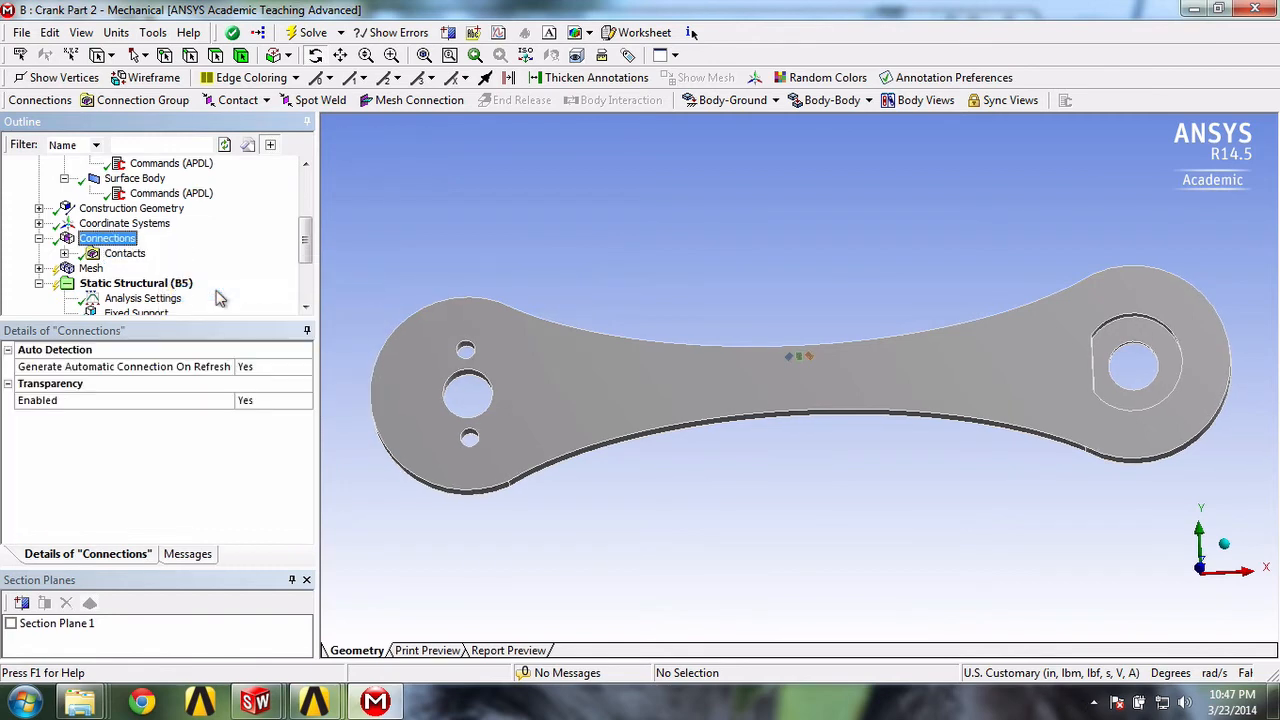
Expand the regenerated Contacts folder to list Contact Region, Contact Region 2 and Contact Region 3
{"action": "left_click", "coordinate": [64, 252]}
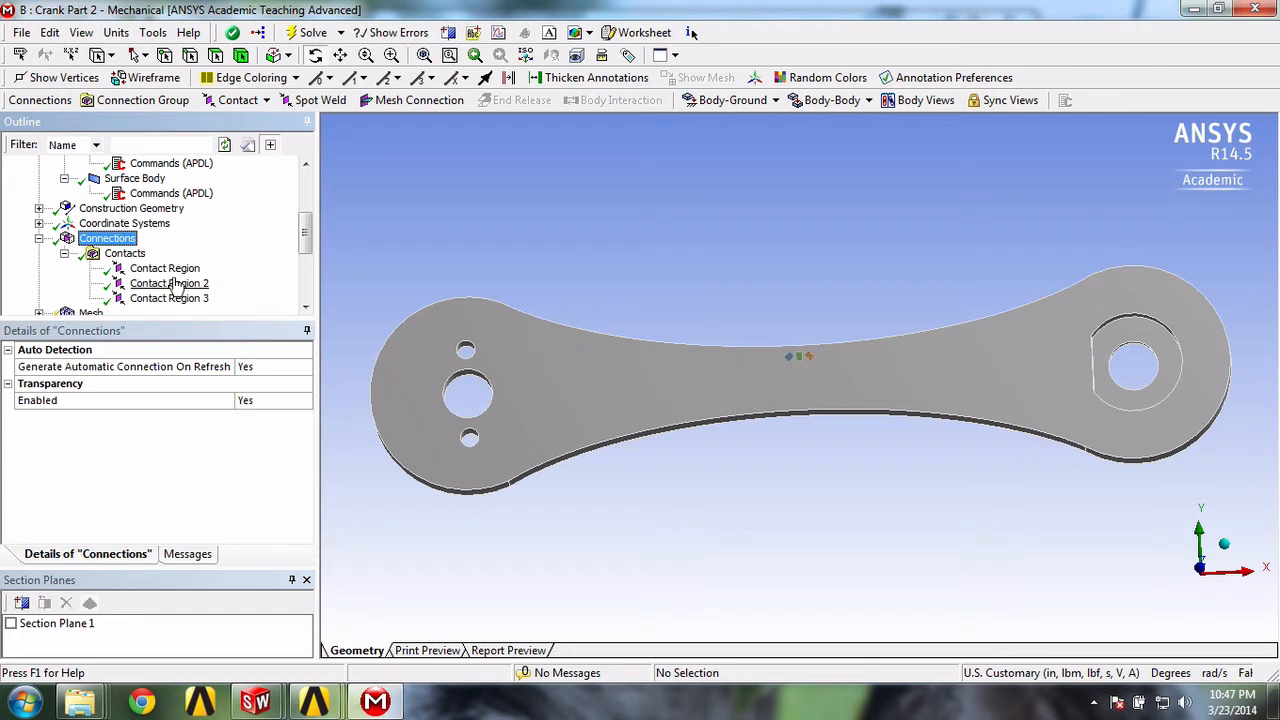
{"action": "mouse_move", "coordinate": [190, 304]}
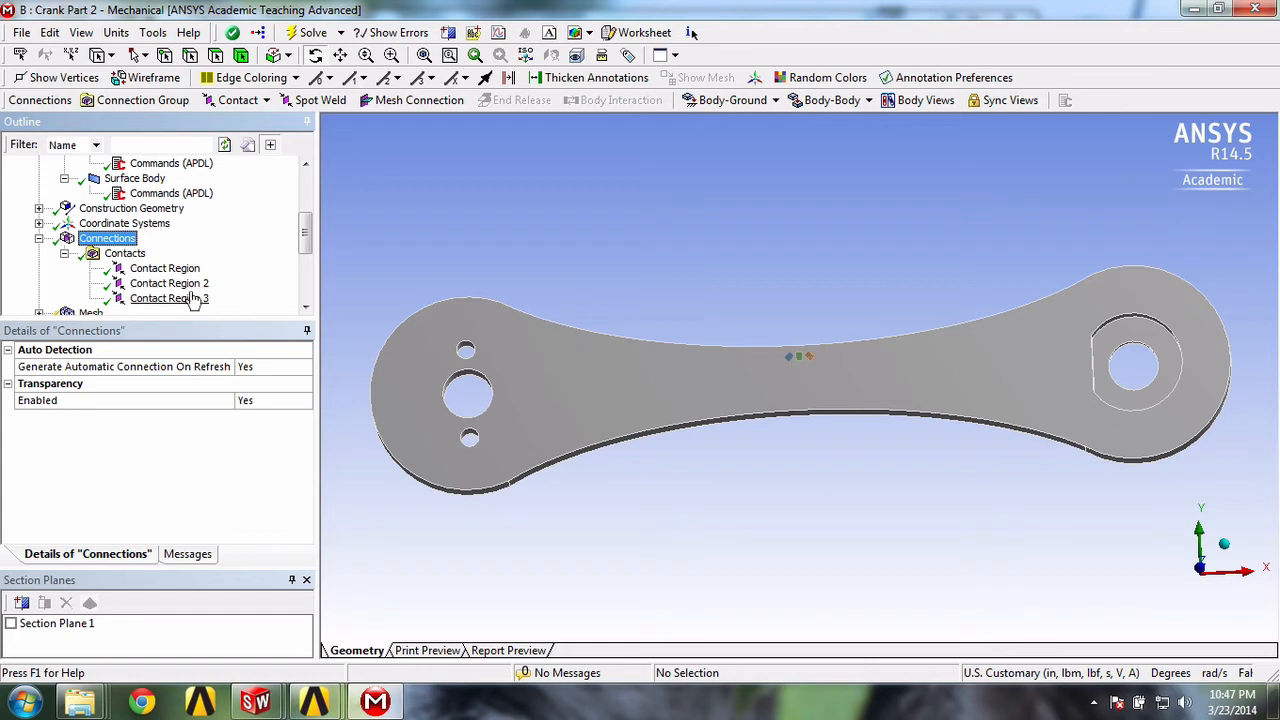